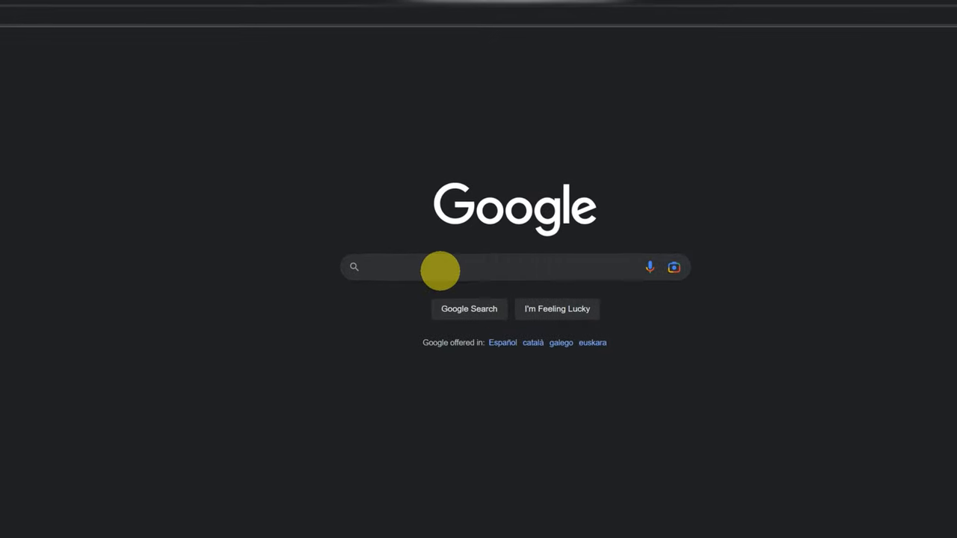
Search Google for 'obs studio'
{"action": "type", "text": "obs studio"}
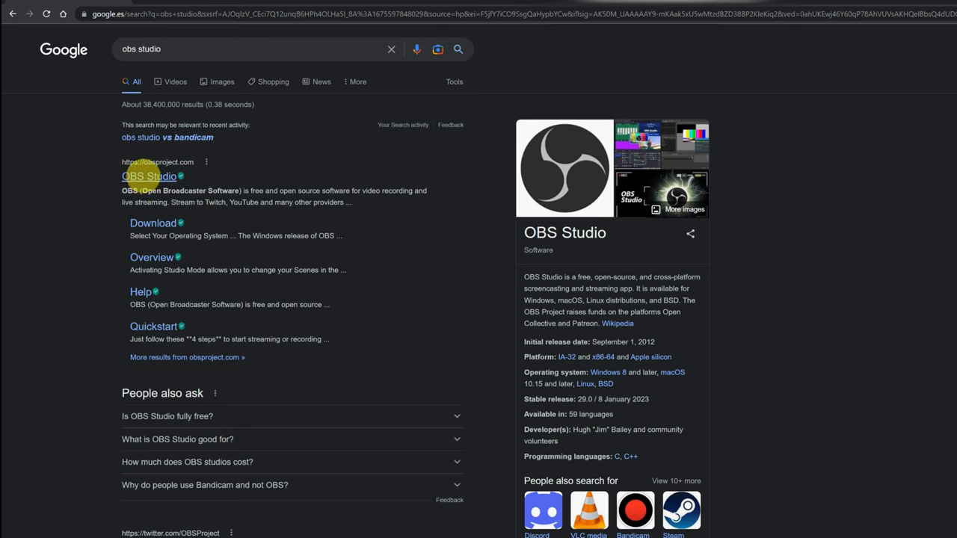
Open the official OBS Project site and start the Windows download
{"action": "left_click", "coordinate": [149, 176]}
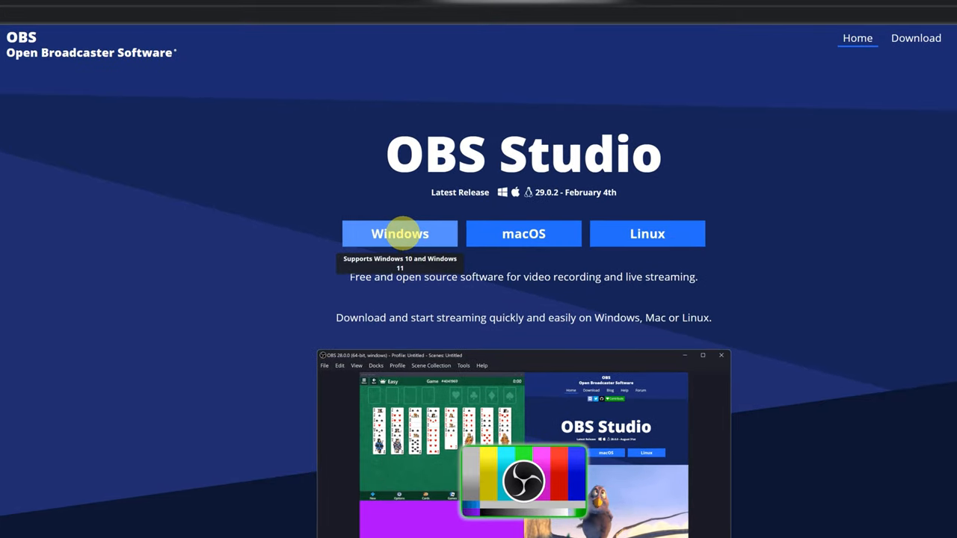
{"action": "mouse_move", "coordinate": [523, 234]}
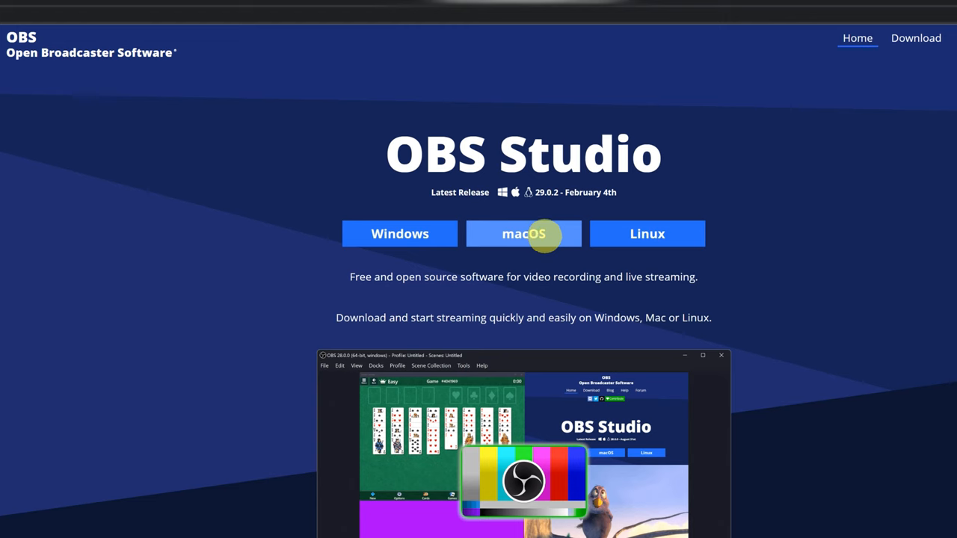
{"action": "mouse_move", "coordinate": [400, 233]}
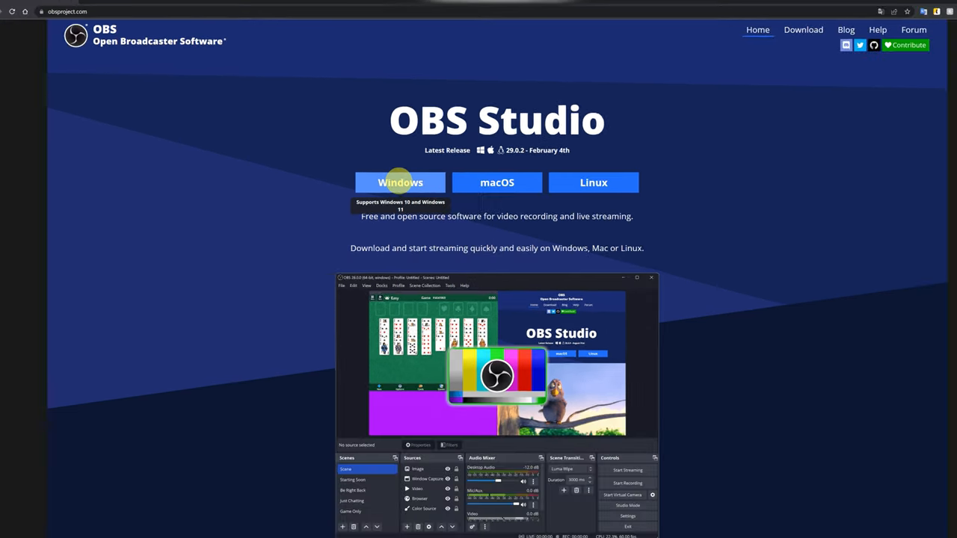
{"action": "left_click", "coordinate": [400, 182]}
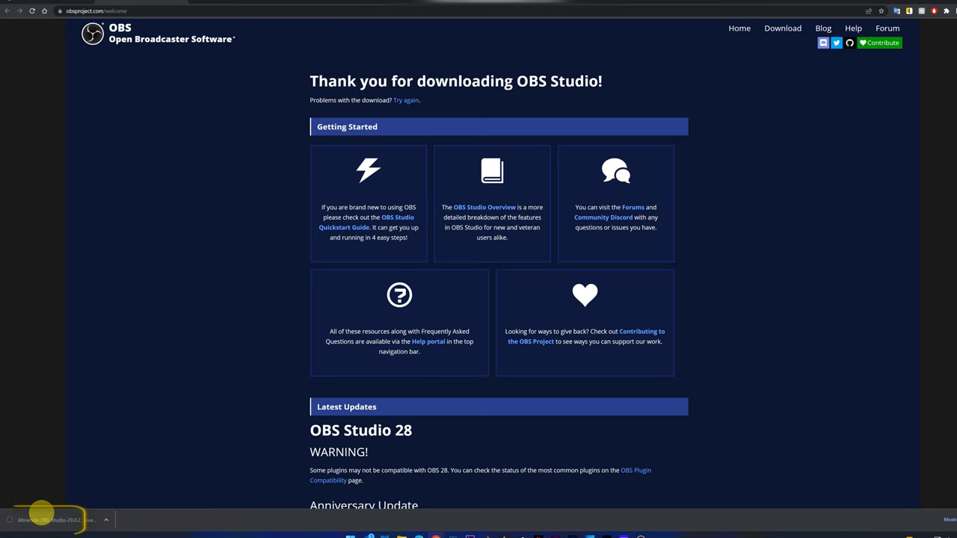
Install OBS Studio 29.0.2 to the default folder and launch it
{"action": "left_click", "coordinate": [44, 519]}
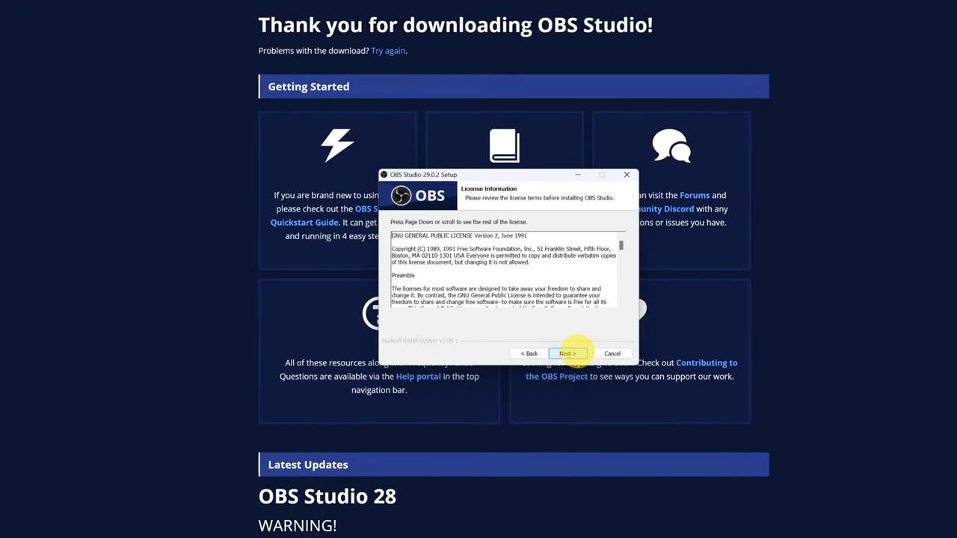
{"action": "left_click", "coordinate": [567, 353]}
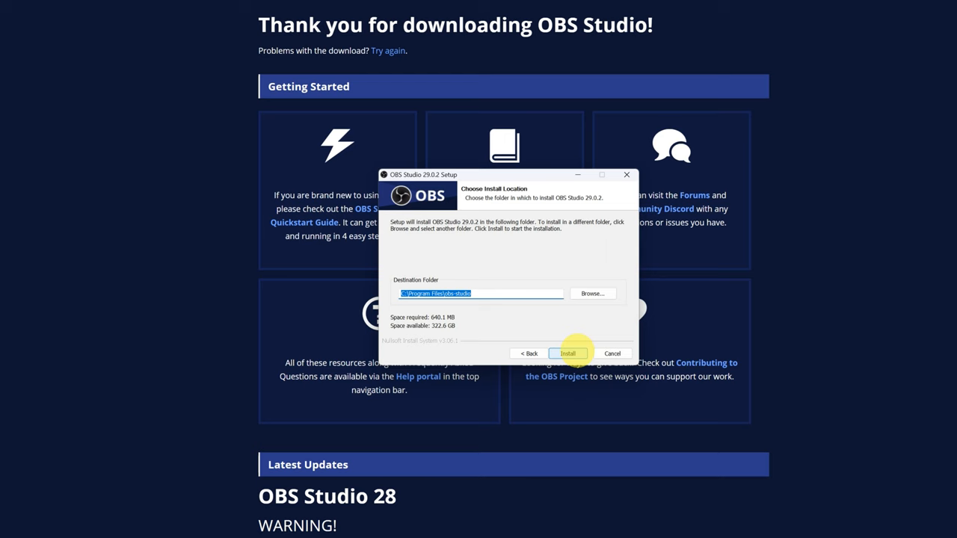
{"action": "left_click", "coordinate": [568, 352]}
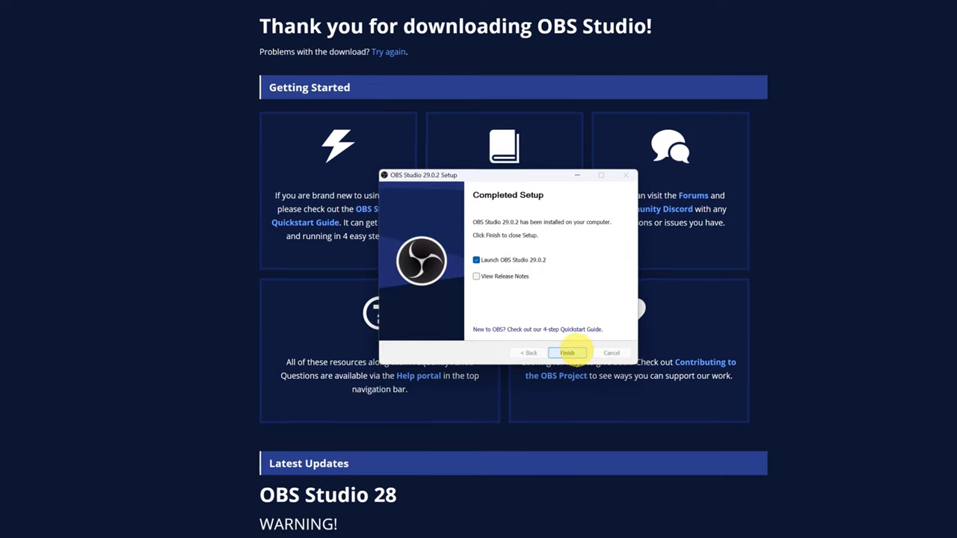
{"action": "left_click", "coordinate": [566, 352]}
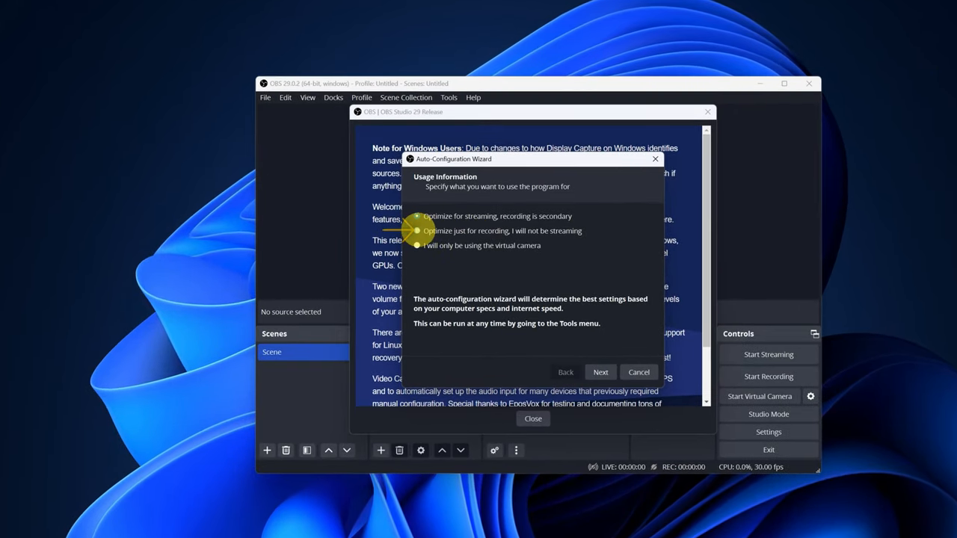
Auto-configure for recording only, keeping resolution and FPS, and apply recommended settings
{"action": "left_click", "coordinate": [417, 230]}
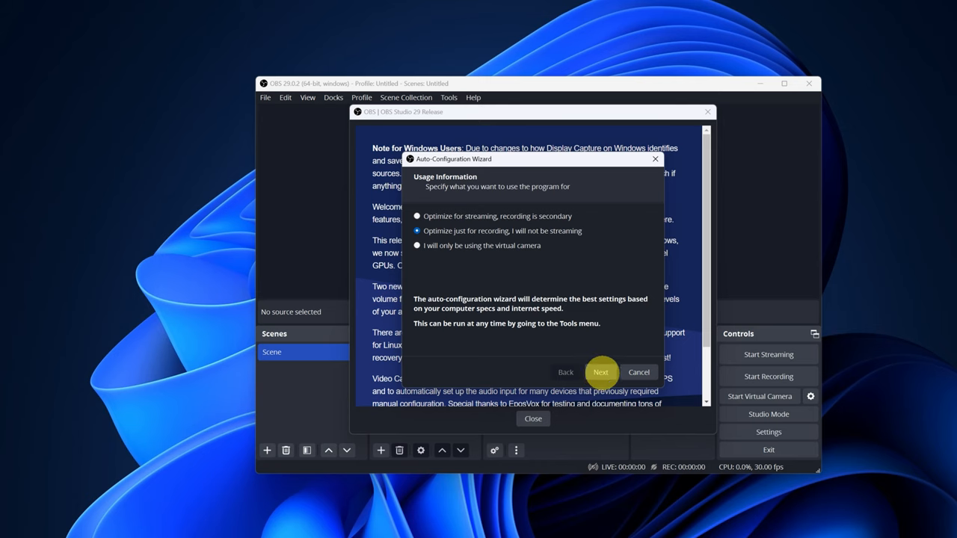
{"action": "left_click", "coordinate": [601, 371]}
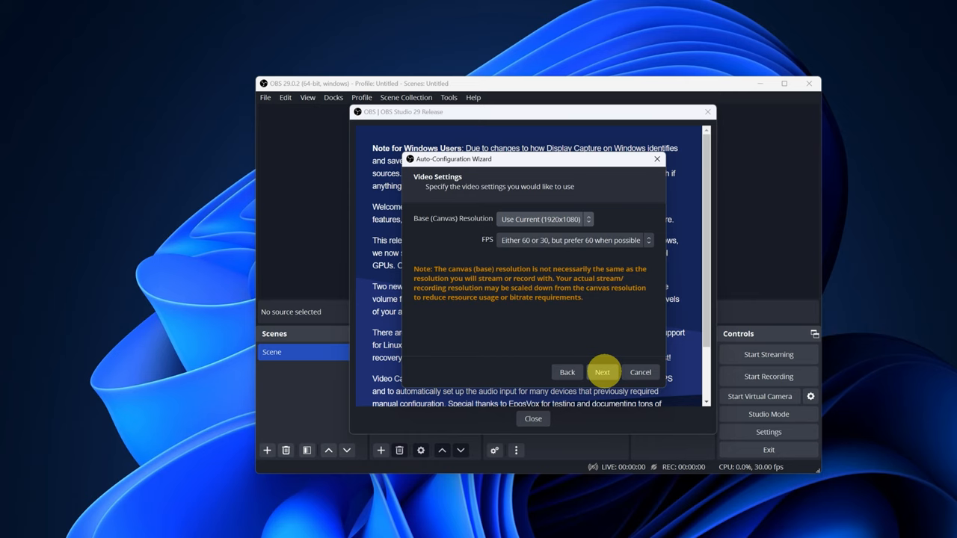
{"action": "left_click", "coordinate": [603, 372]}
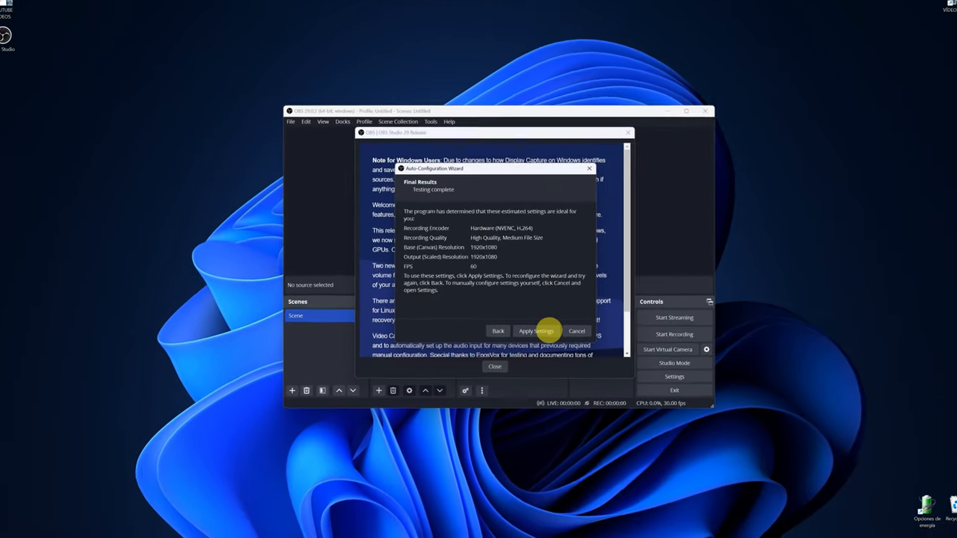
{"action": "left_click", "coordinate": [535, 331]}
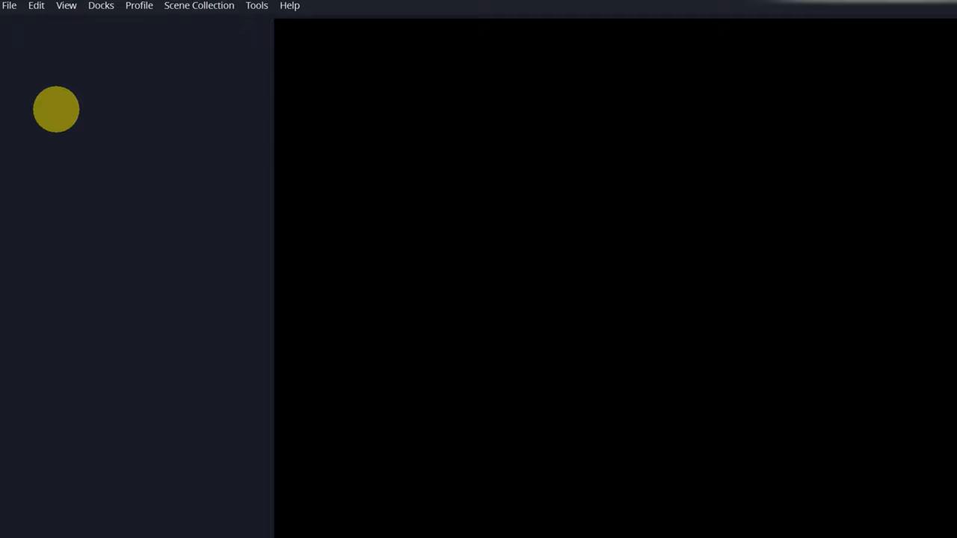
Open Settings from the File menu
{"action": "left_click", "coordinate": [9, 6]}
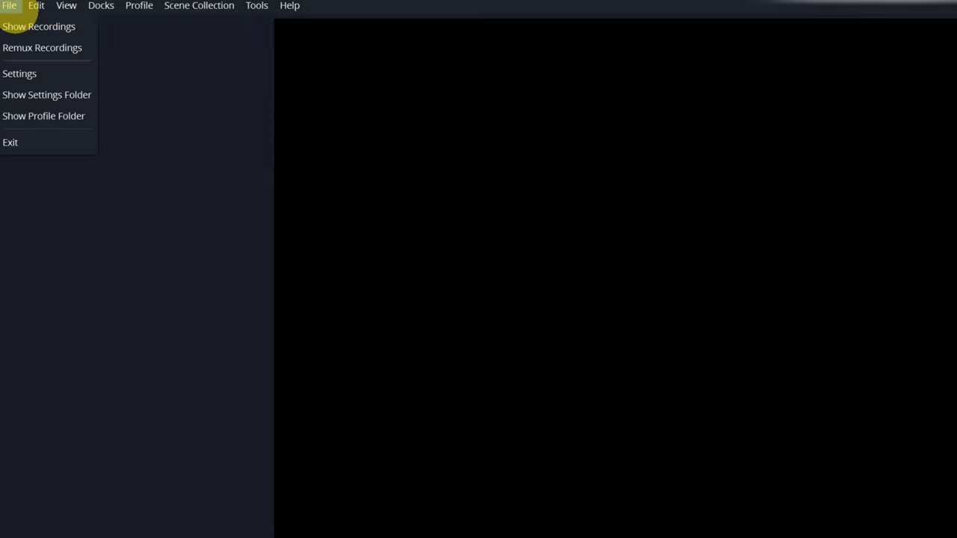
{"action": "left_click", "coordinate": [20, 74]}
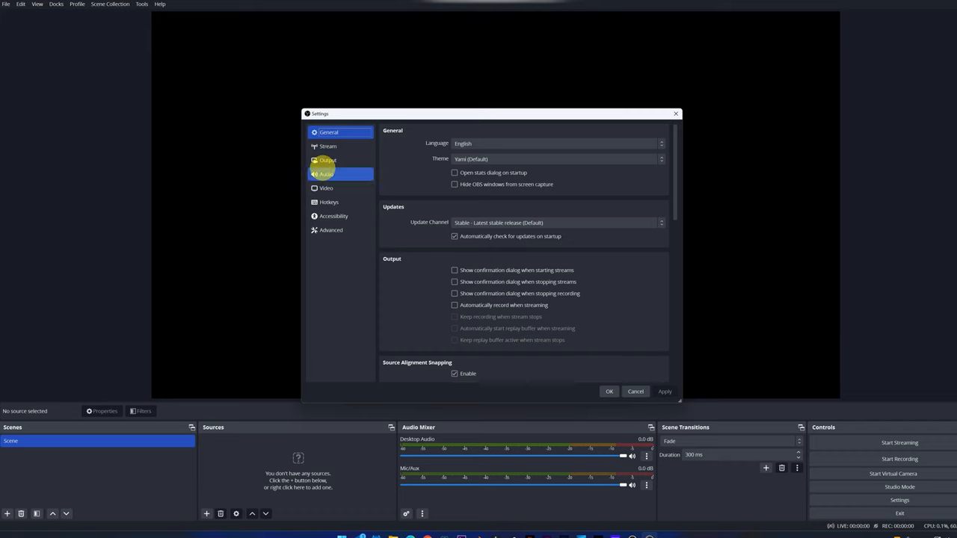
Show Output settings and browse for a new recording path on drive E:
{"action": "left_click", "coordinate": [327, 160]}
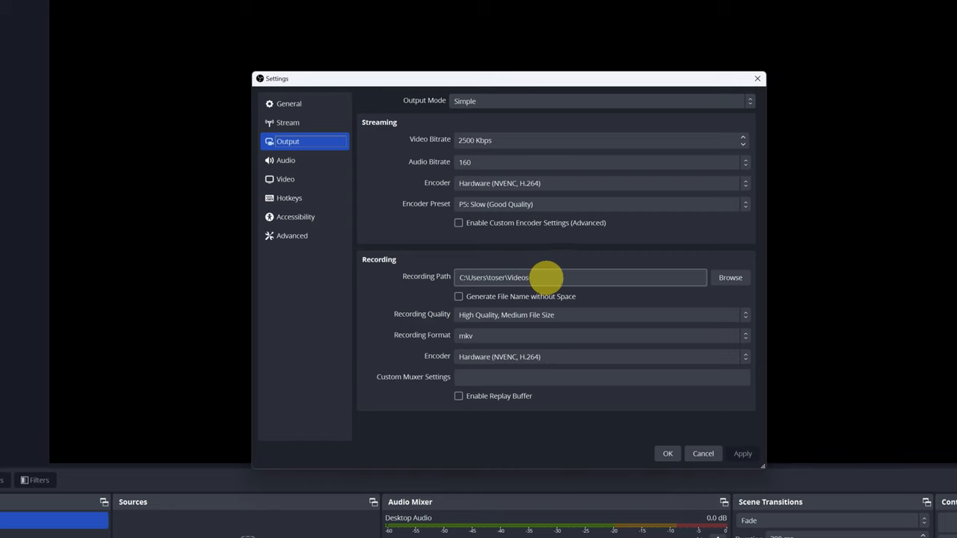
{"action": "left_click", "coordinate": [730, 278]}
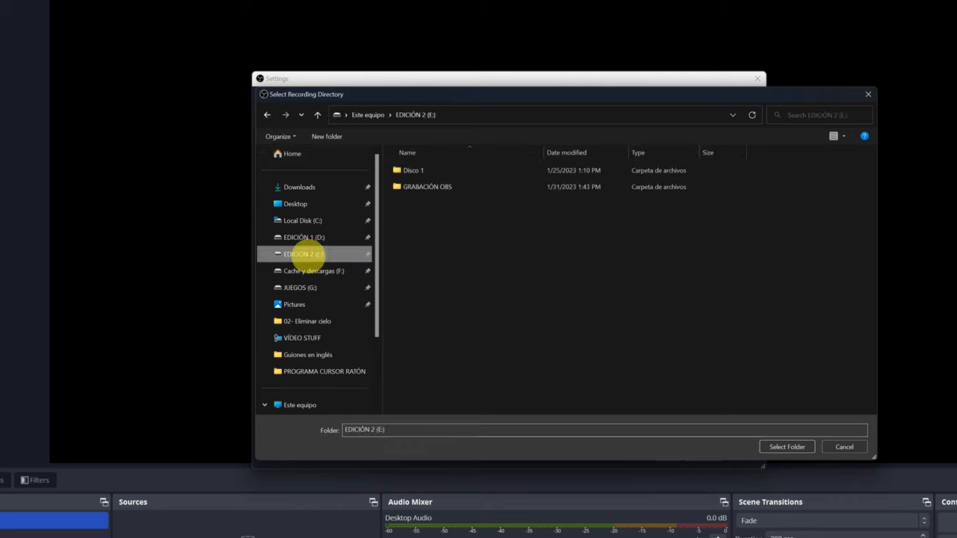
Select the GRABACIÓN OBS folder as the recording path
{"action": "left_click", "coordinate": [426, 186]}
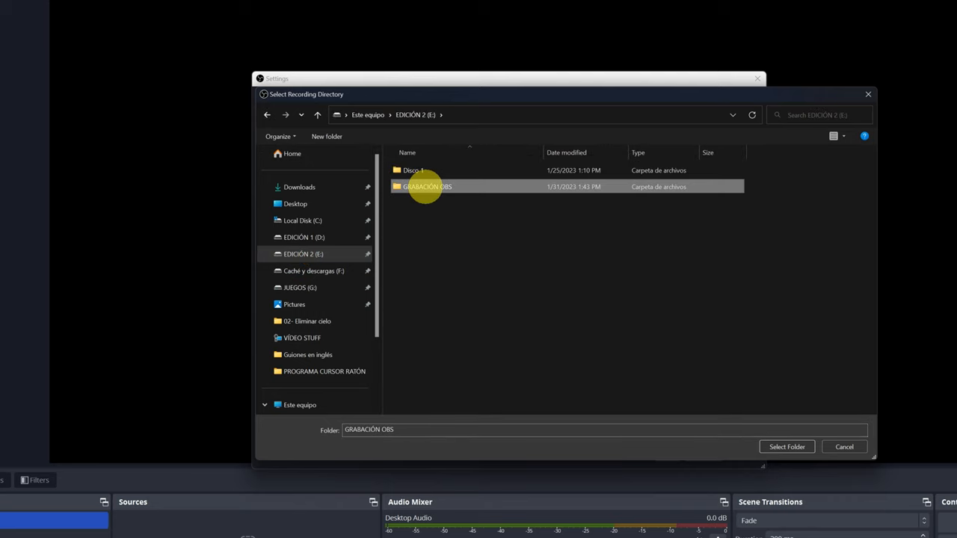
{"action": "mouse_move", "coordinate": [426, 186]}
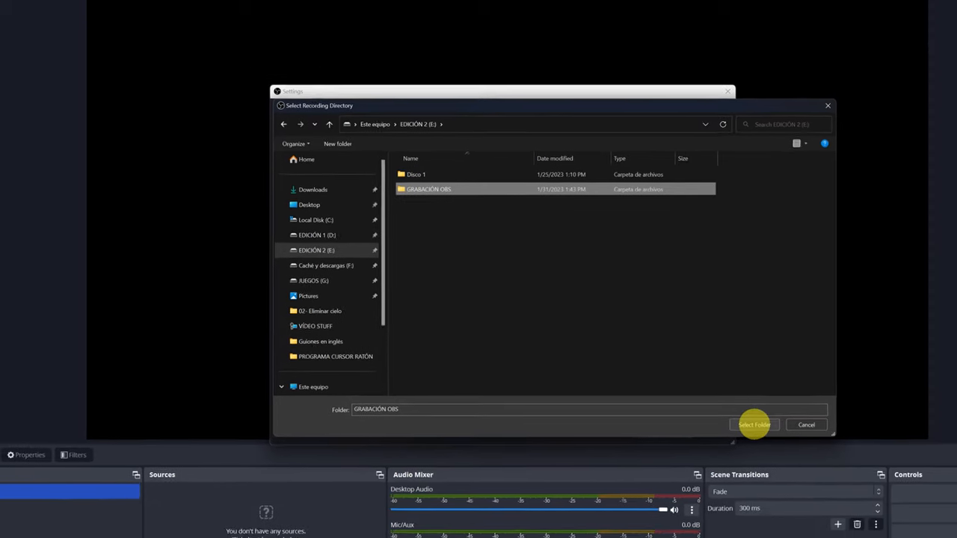
{"action": "left_click", "coordinate": [754, 425]}
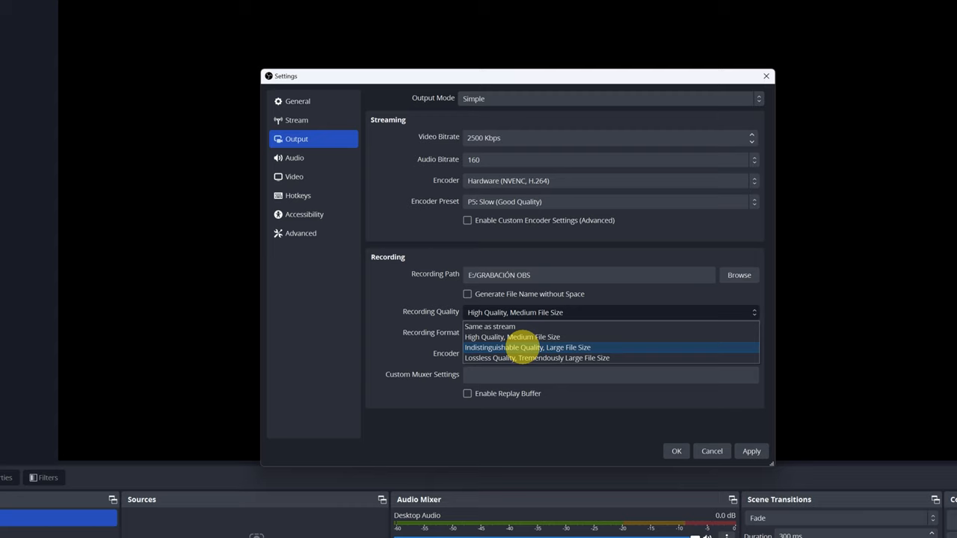
Set recording quality to Indistinguishable and encoder to Hardware (NVENC, H.264)
{"action": "left_click", "coordinate": [527, 347]}
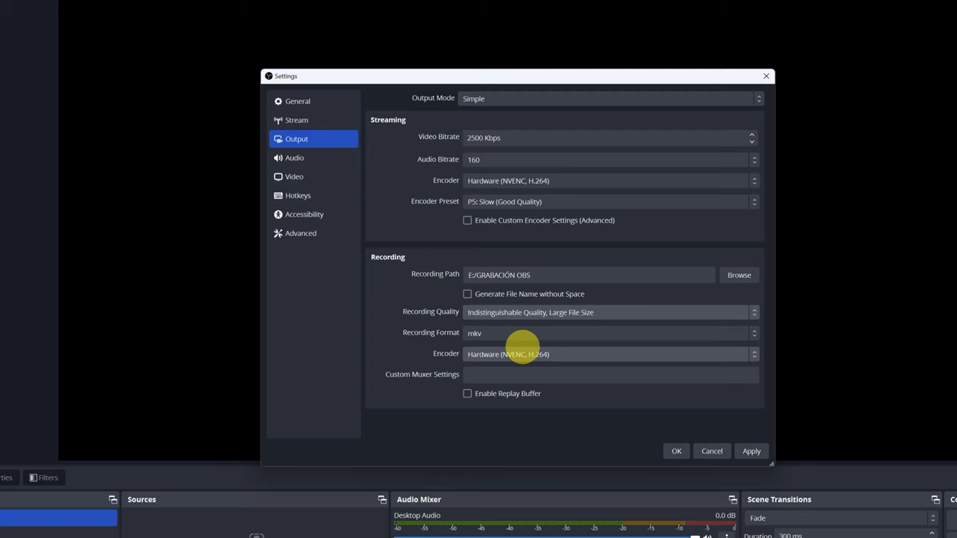
{"action": "mouse_move", "coordinate": [535, 359]}
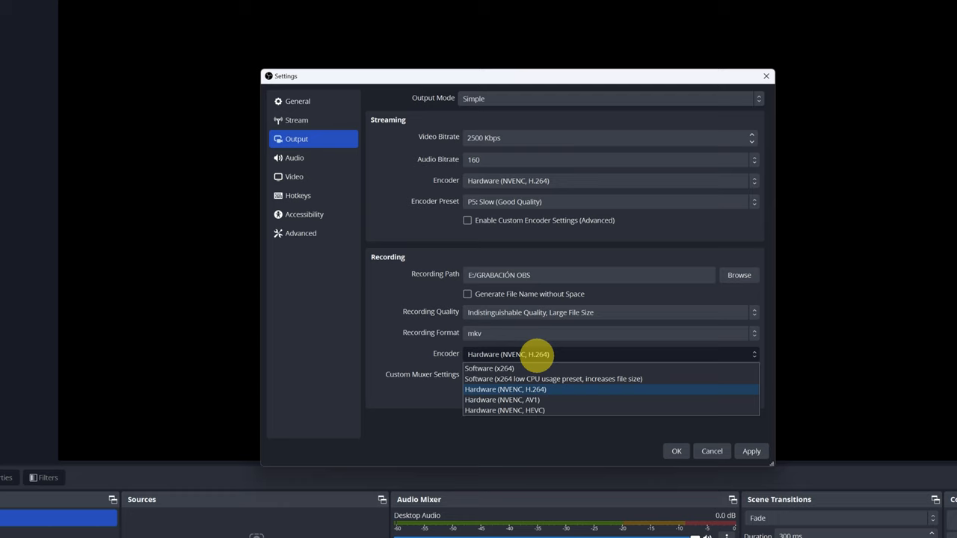
{"action": "mouse_move", "coordinate": [534, 389]}
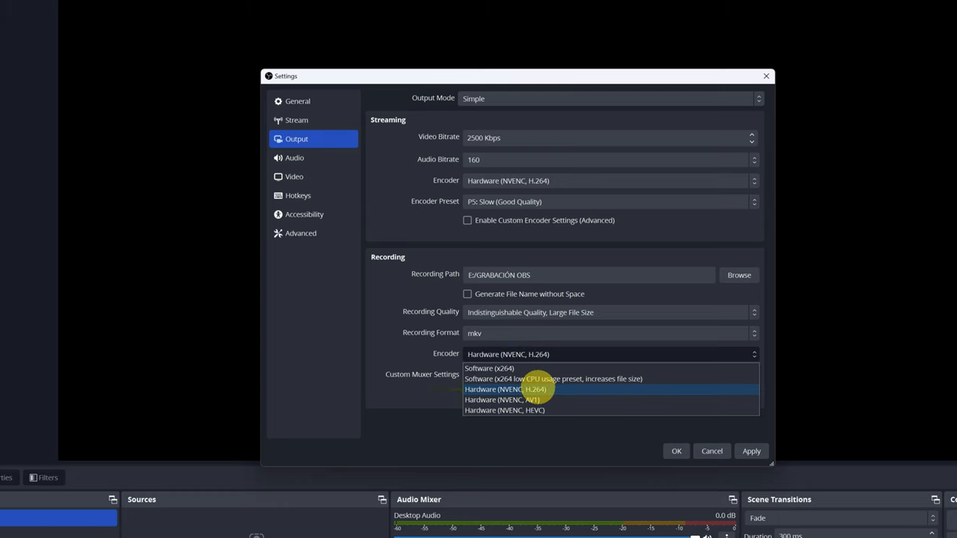
{"action": "mouse_move", "coordinate": [534, 400]}
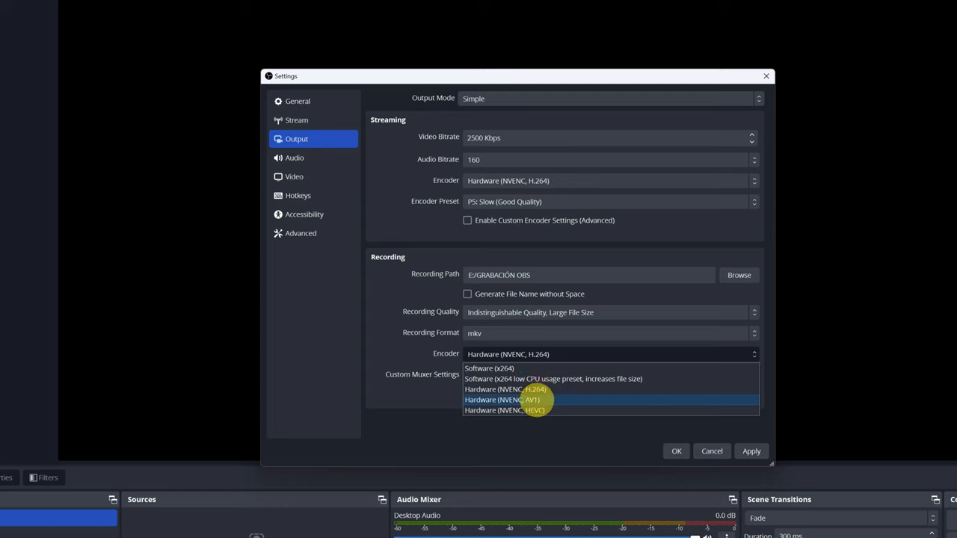
{"action": "mouse_move", "coordinate": [538, 409]}
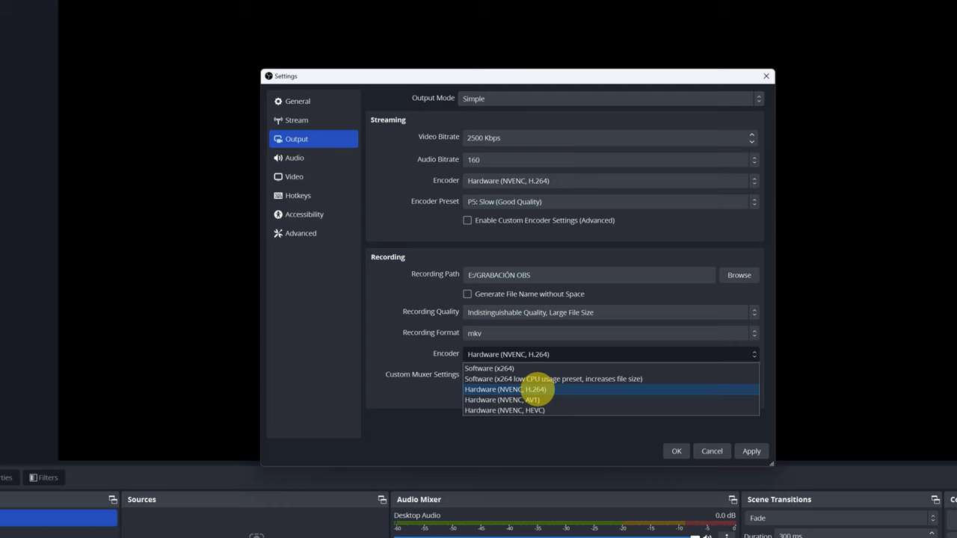
{"action": "mouse_move", "coordinate": [509, 368]}
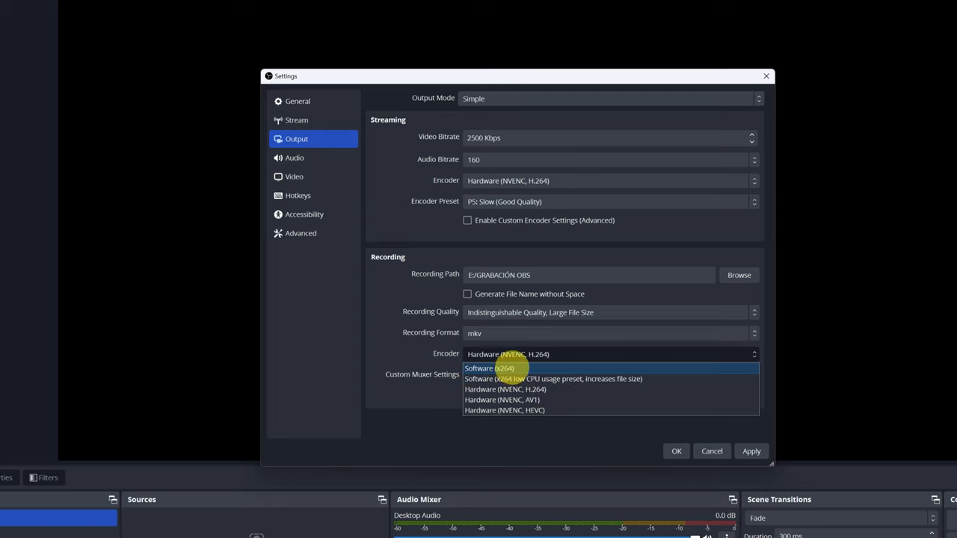
{"action": "mouse_move", "coordinate": [508, 368]}
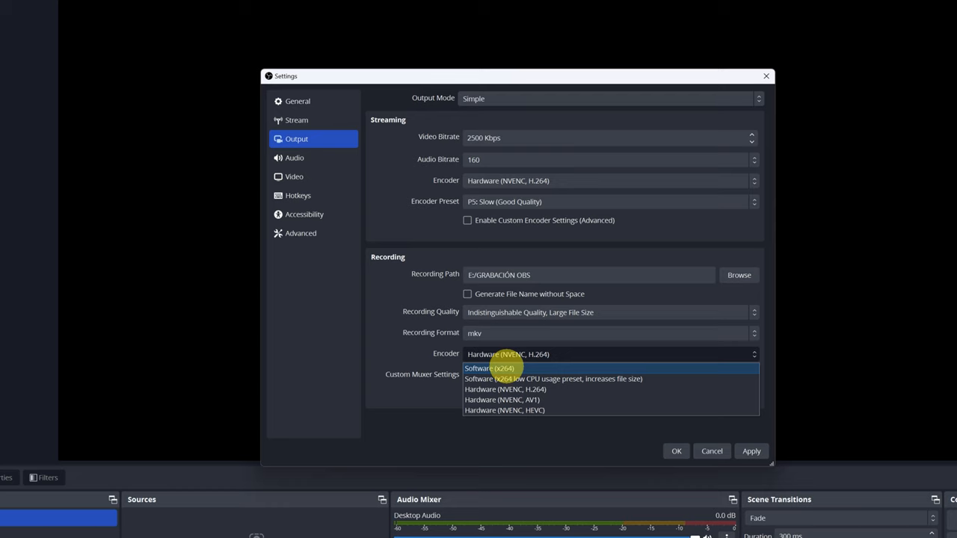
{"action": "mouse_move", "coordinate": [501, 379]}
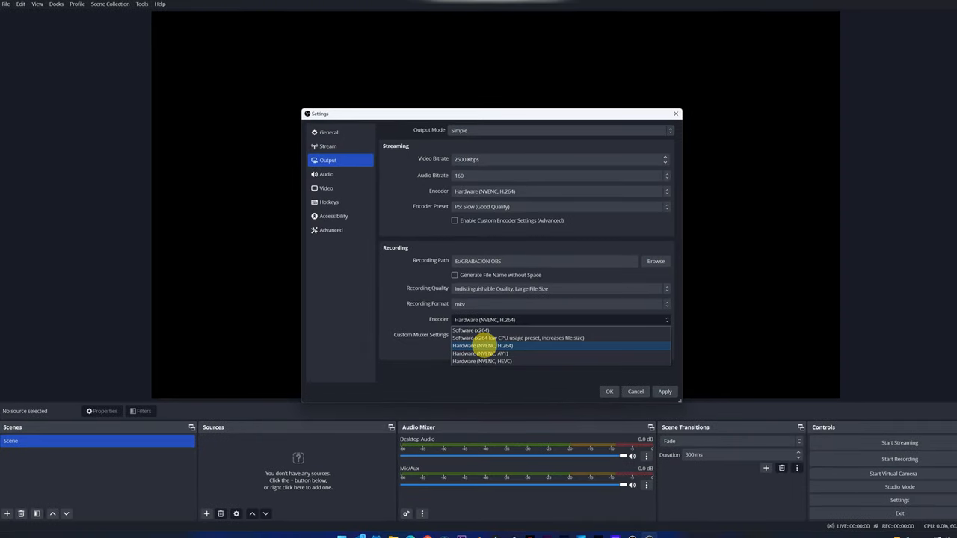
{"action": "left_click", "coordinate": [484, 345]}
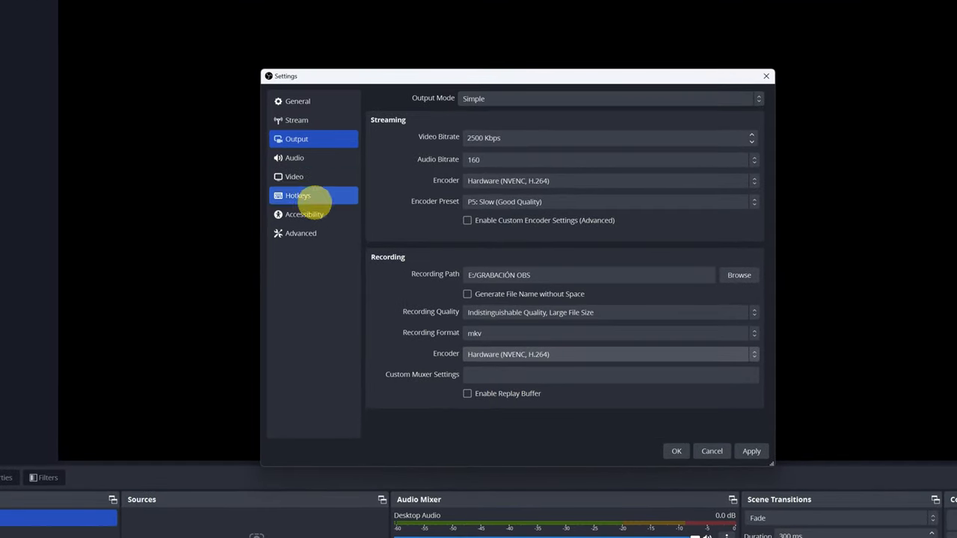
Keep the audio at a 48 kHz sample rate with Stereo channels
{"action": "left_click", "coordinate": [294, 158]}
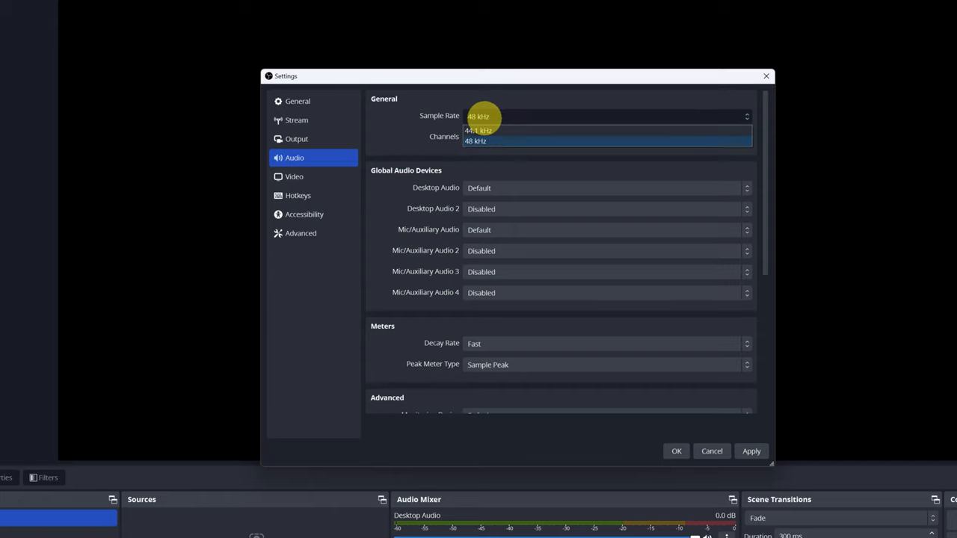
{"action": "left_click", "coordinate": [475, 140]}
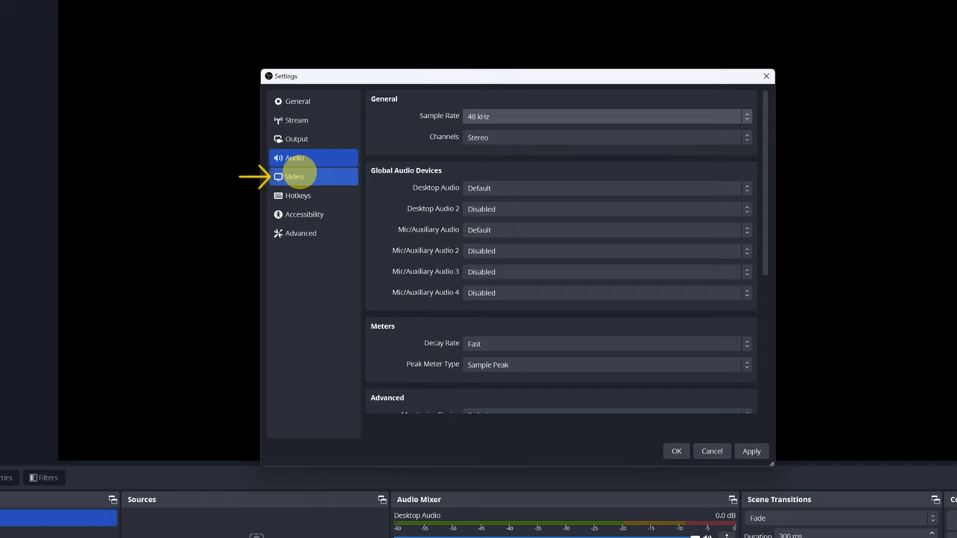
Set the base and output video resolutions to 3840x2160
{"action": "left_click", "coordinate": [293, 177]}
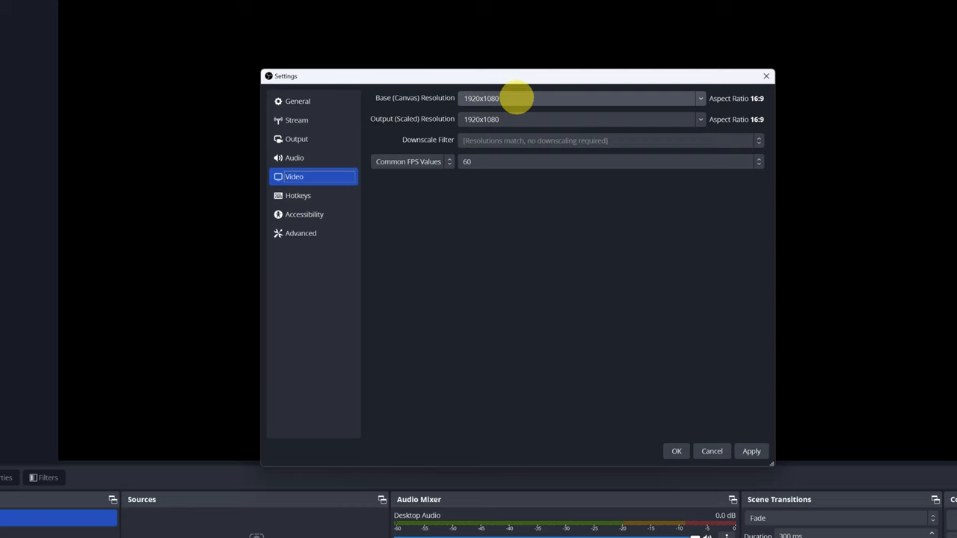
{"action": "mouse_move", "coordinate": [695, 98]}
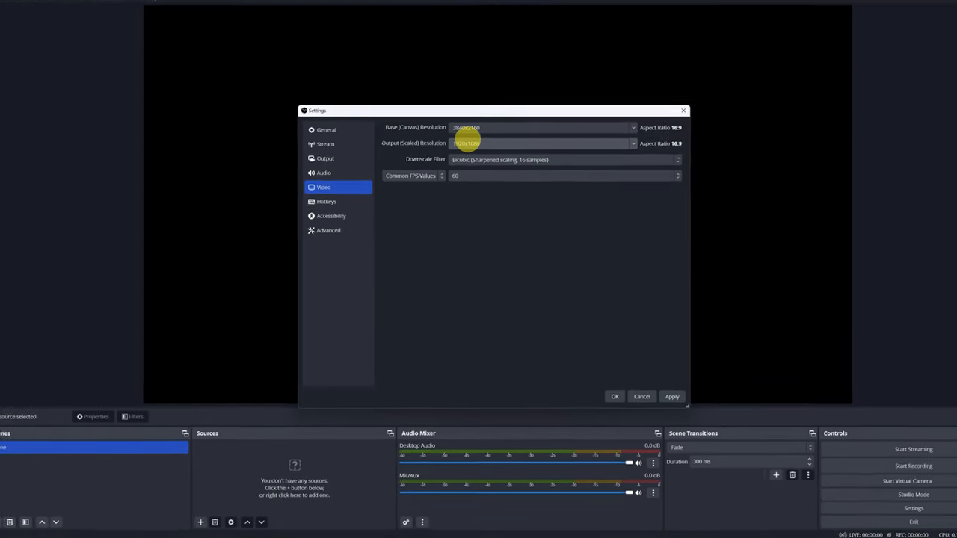
{"action": "left_click", "coordinate": [626, 145]}
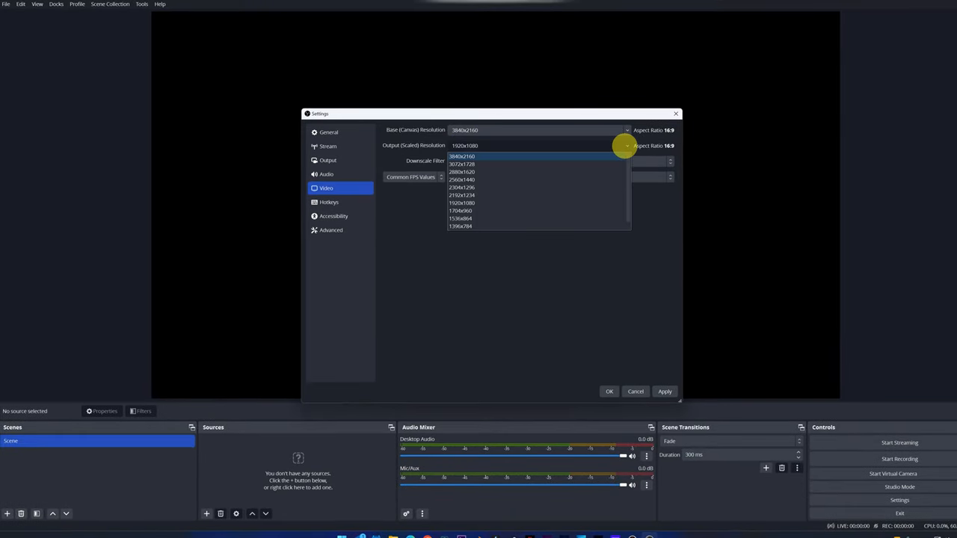
{"action": "left_click", "coordinate": [461, 156]}
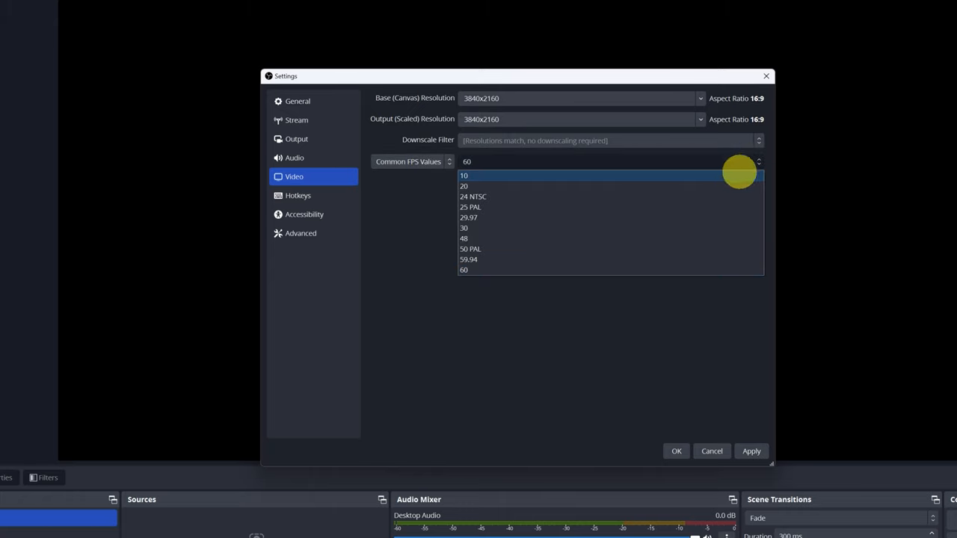
{"action": "mouse_move", "coordinate": [559, 207]}
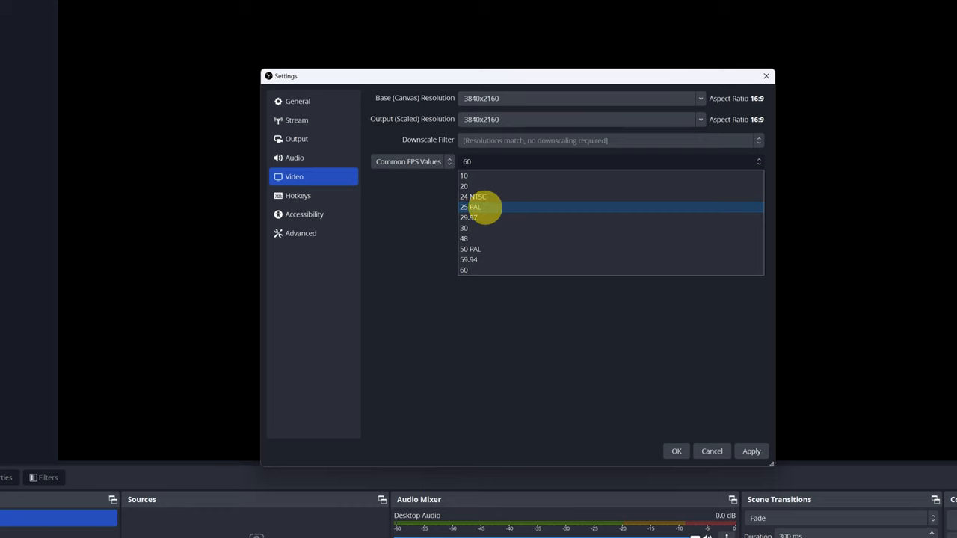
{"action": "mouse_move", "coordinate": [478, 248]}
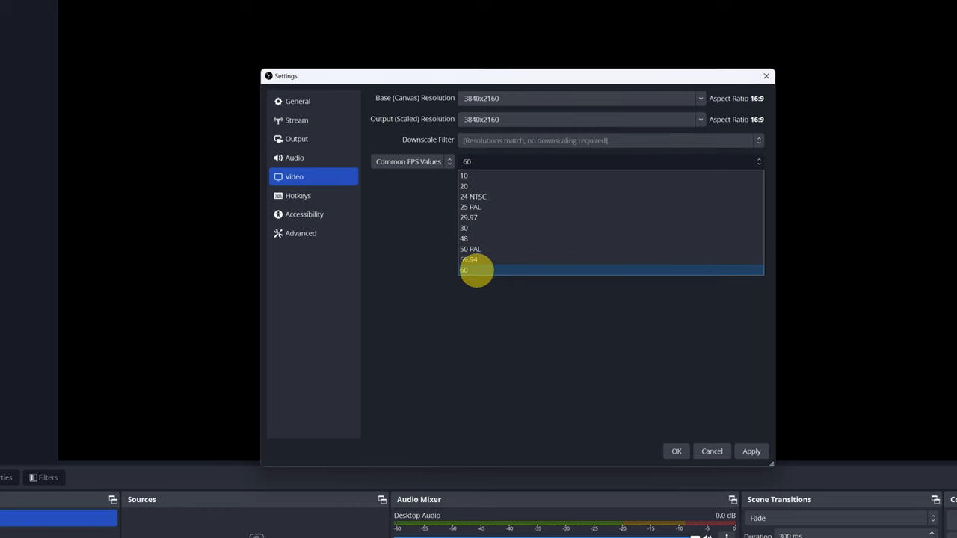
{"action": "mouse_move", "coordinate": [477, 267]}
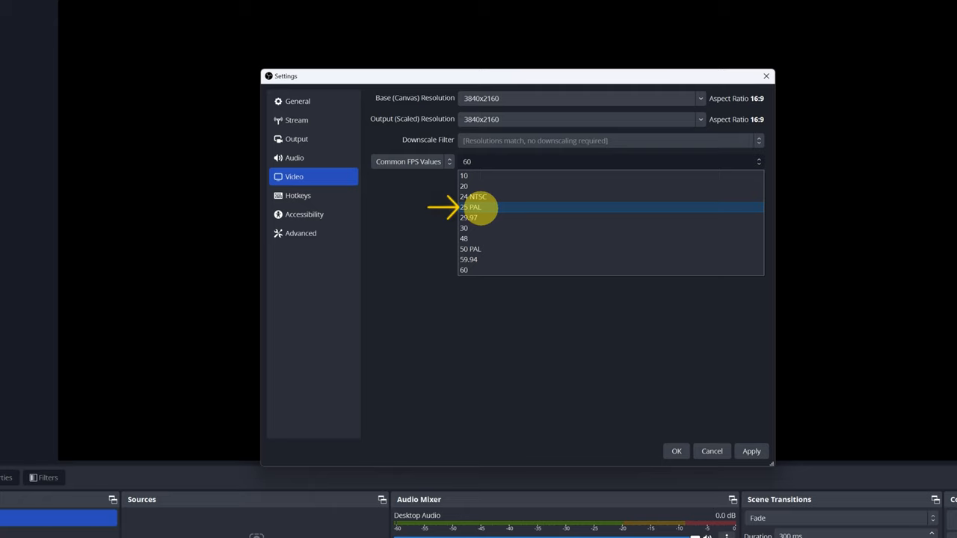
Choose 25 PAL as the common FPS value
{"action": "left_click", "coordinate": [471, 207]}
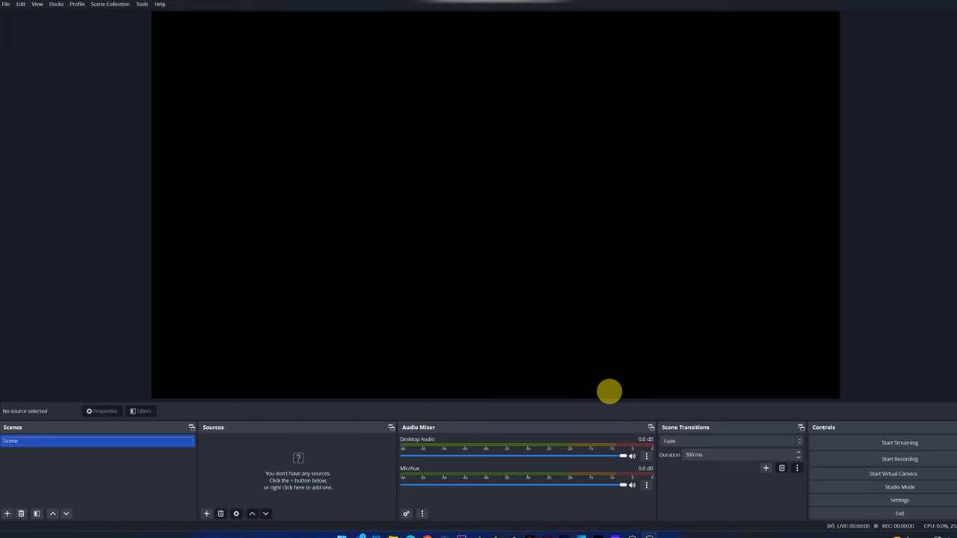
{"action": "mouse_move", "coordinate": [424, 201]}
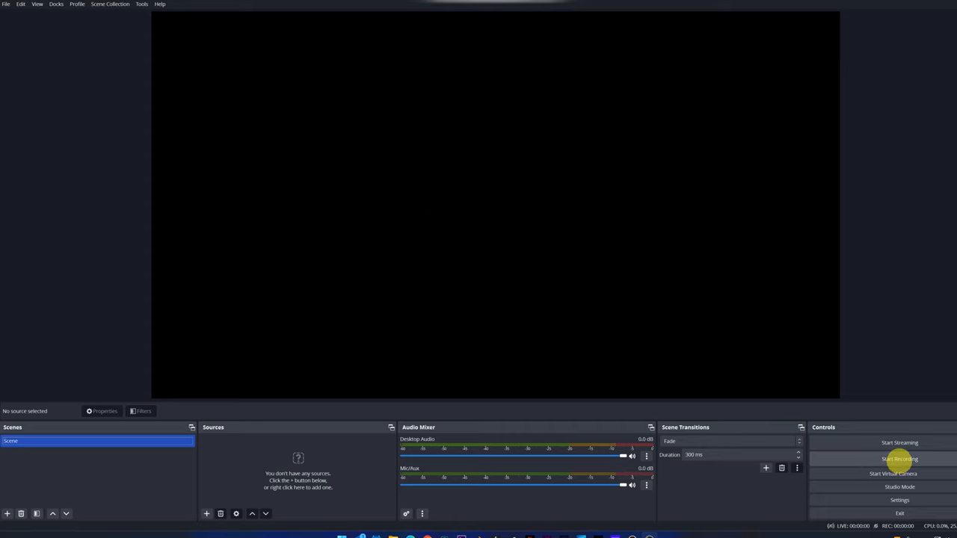
{"action": "left_click", "coordinate": [899, 458]}
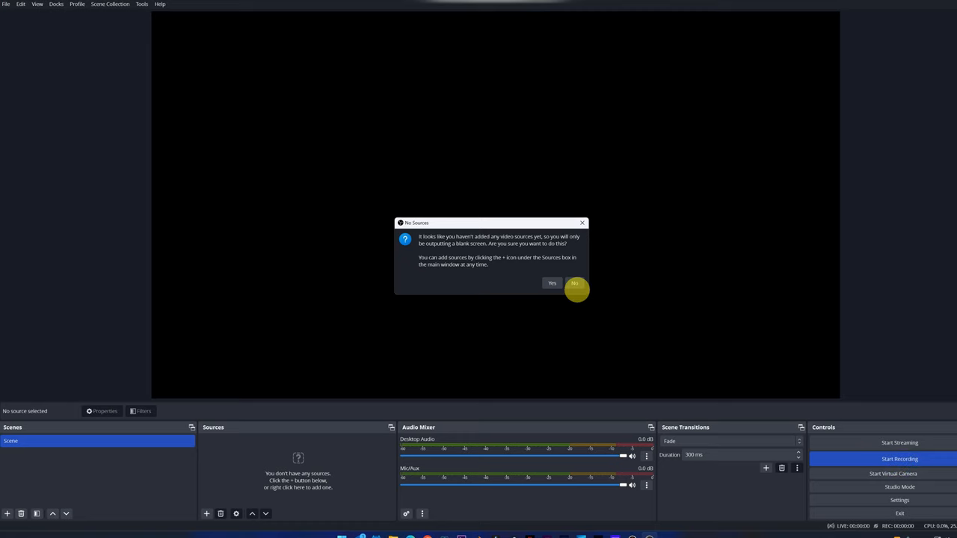
{"action": "mouse_move", "coordinate": [518, 269]}
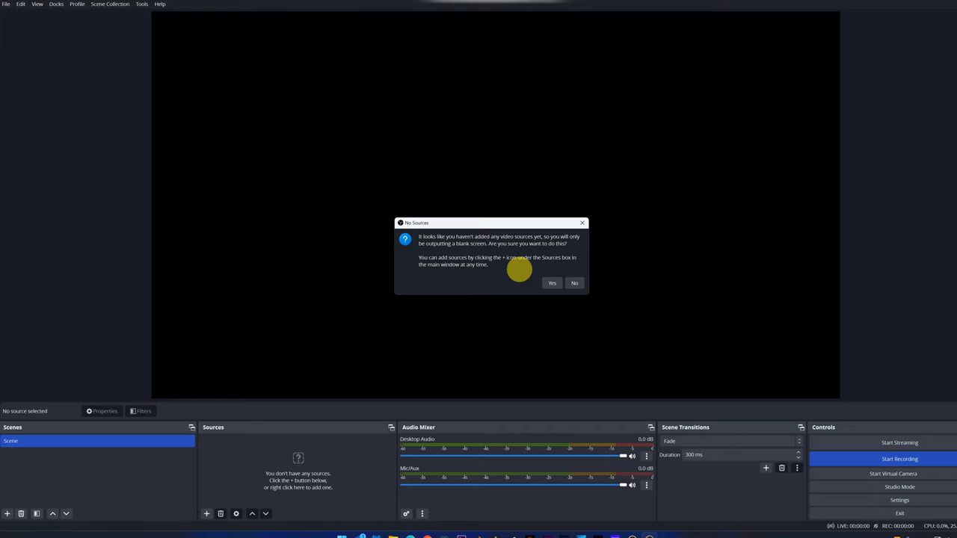
{"action": "left_click", "coordinate": [552, 283]}
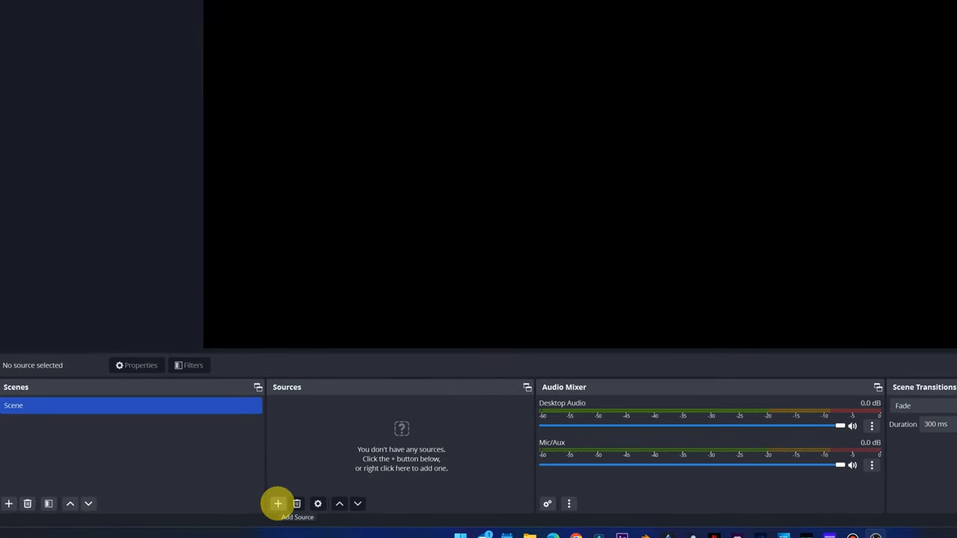
Add a new source under Sources and pick the Display Capture type
{"action": "left_click", "coordinate": [277, 503]}
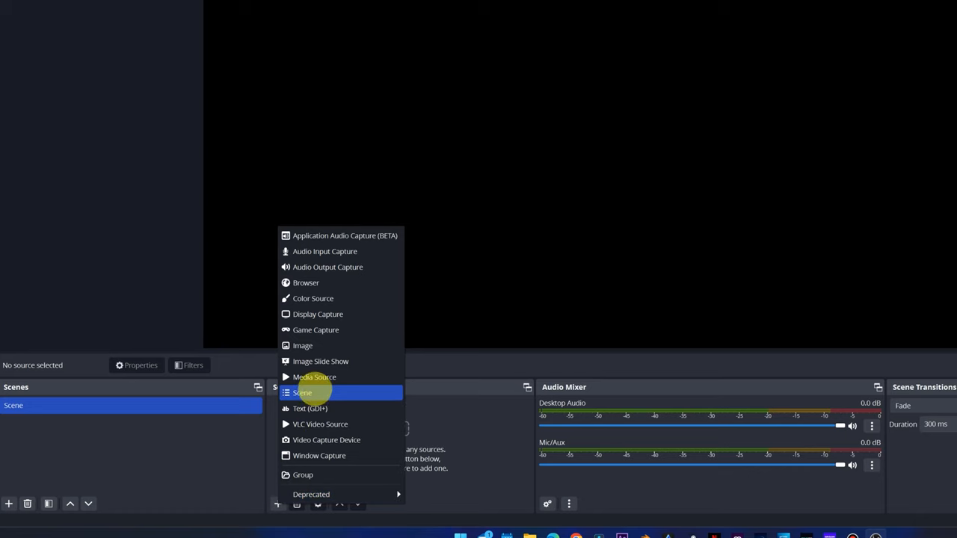
{"action": "mouse_move", "coordinate": [329, 282]}
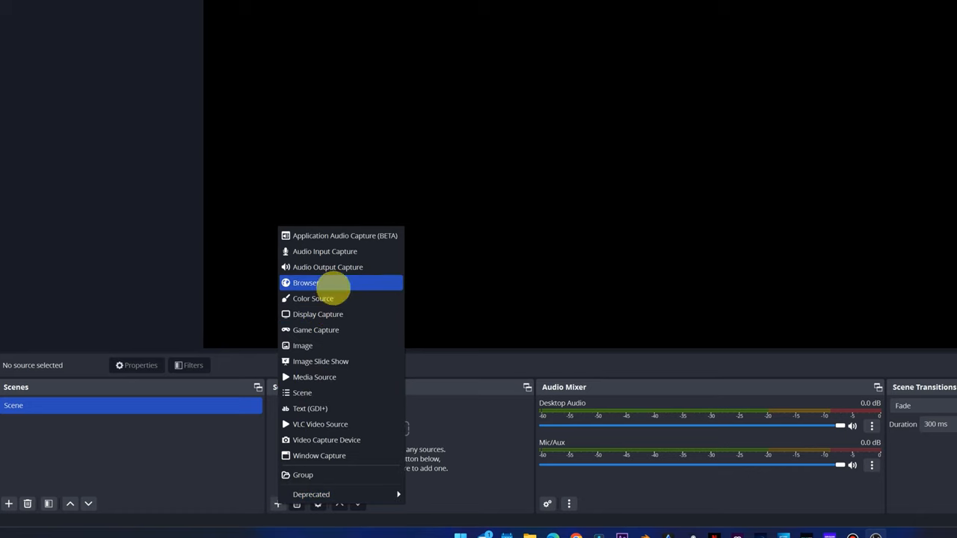
{"action": "mouse_move", "coordinate": [328, 267]}
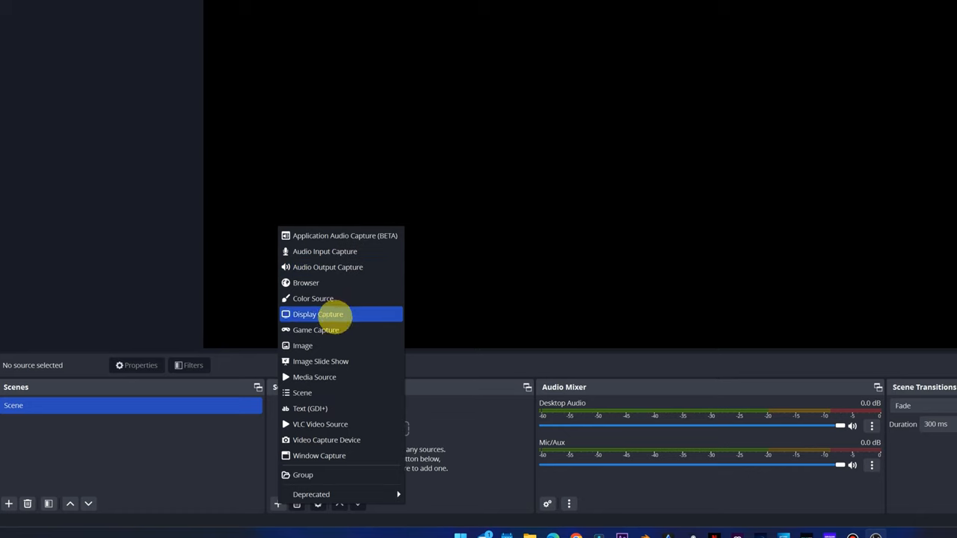
{"action": "mouse_move", "coordinate": [316, 329]}
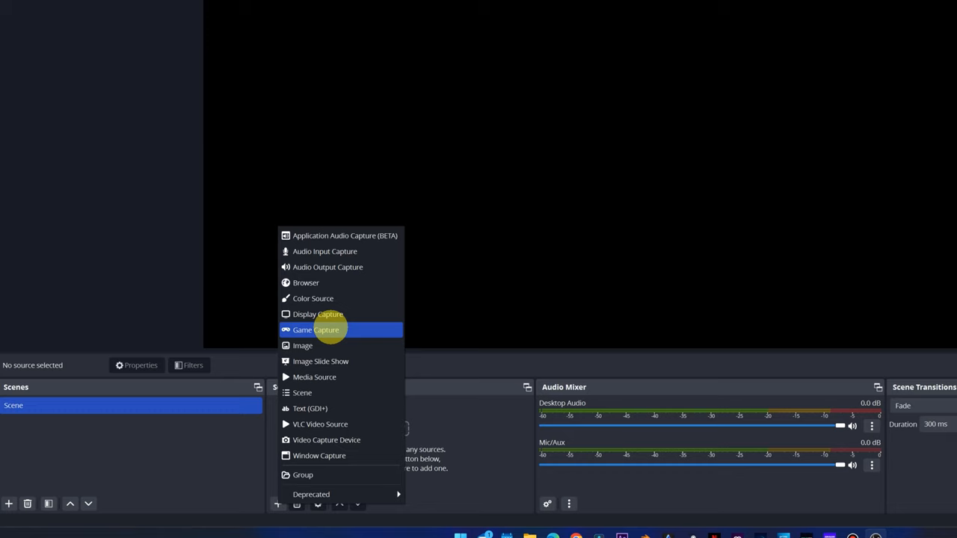
{"action": "mouse_move", "coordinate": [318, 314]}
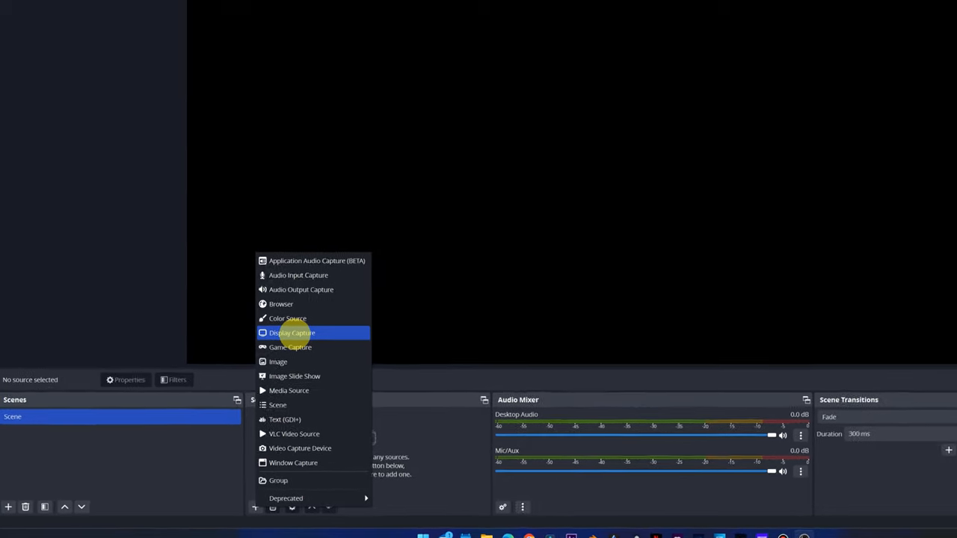
{"action": "left_click", "coordinate": [292, 333]}
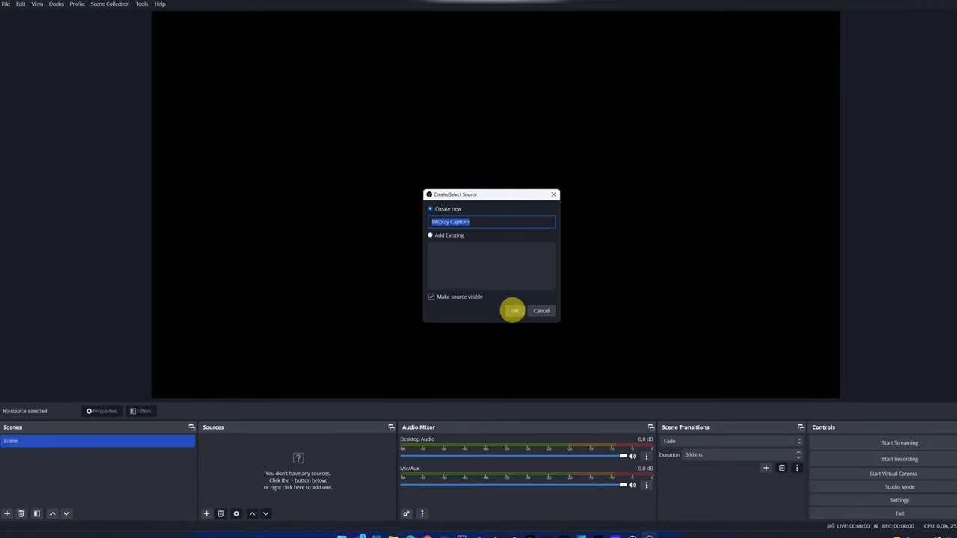
Confirm the default Display Capture name and accept capturing the primary monitor
{"action": "left_click", "coordinate": [514, 311]}
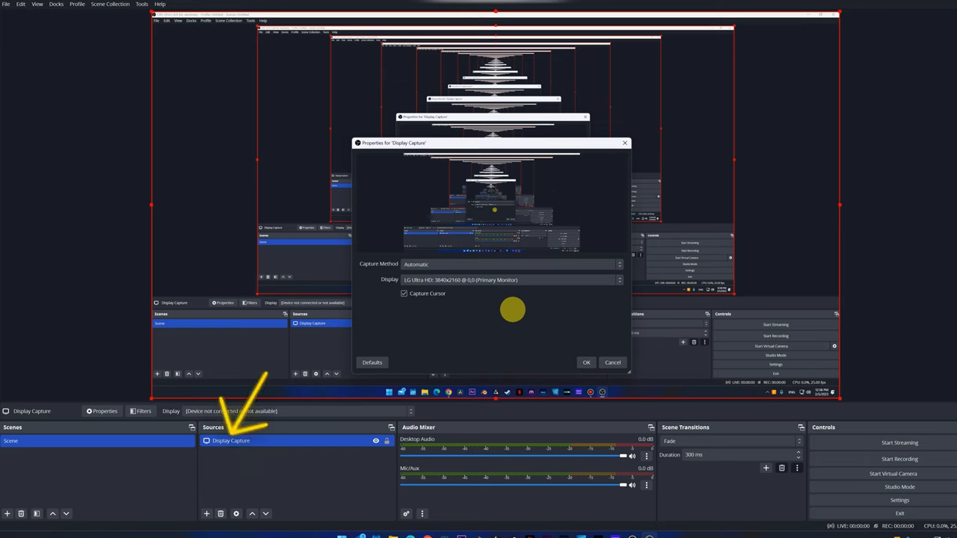
{"action": "left_click", "coordinate": [612, 363]}
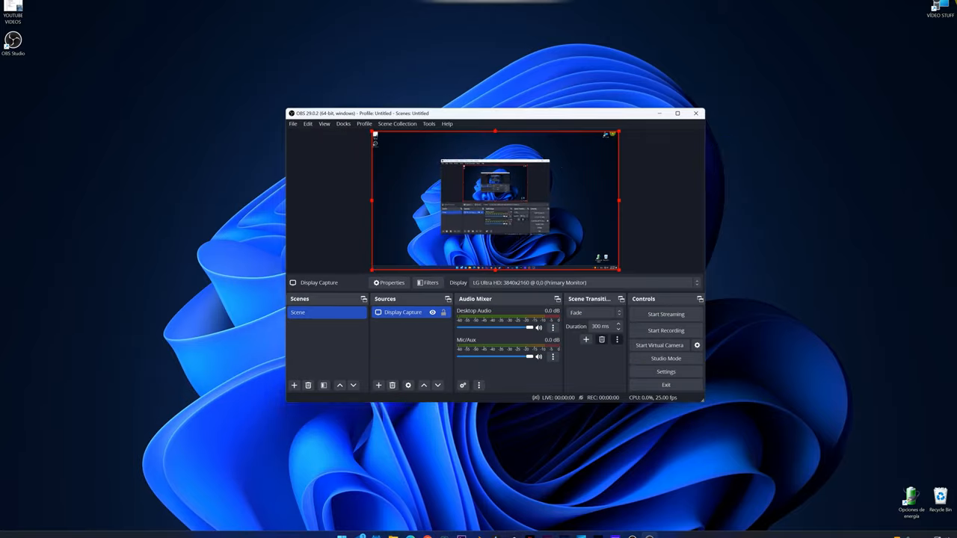